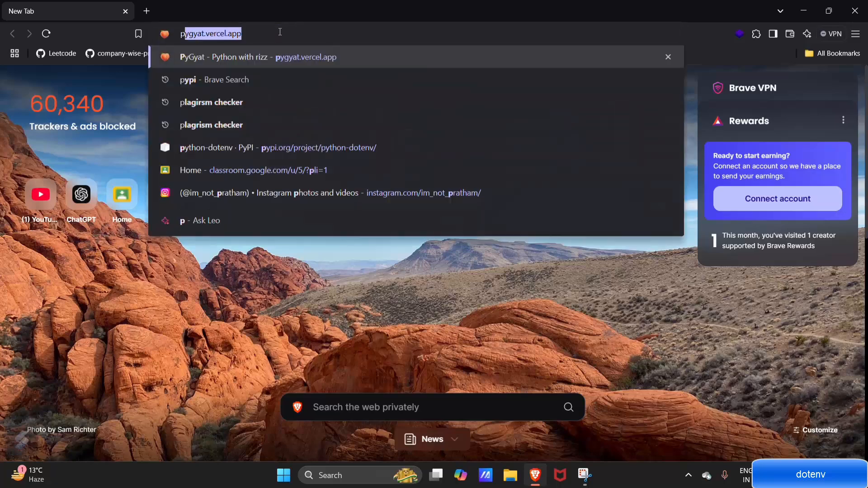
Step: Search the web for 'pypi python-dotenv' from the Brave address bar
type("pypi")
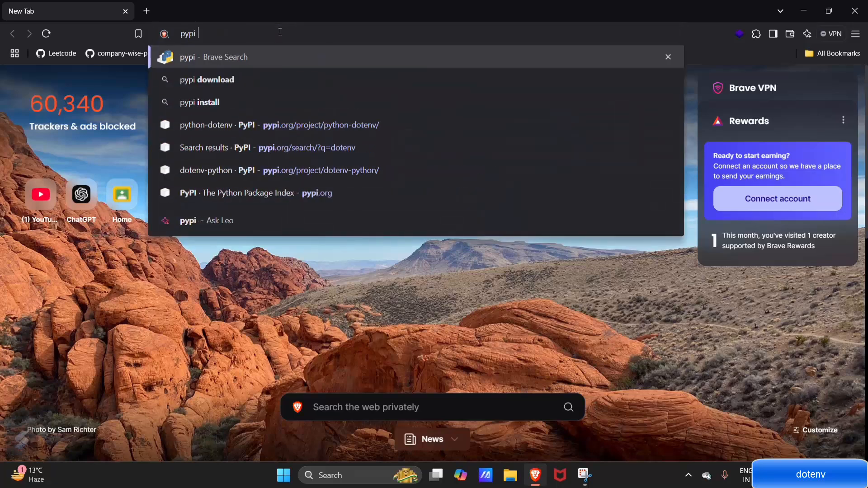
type("python-dot")
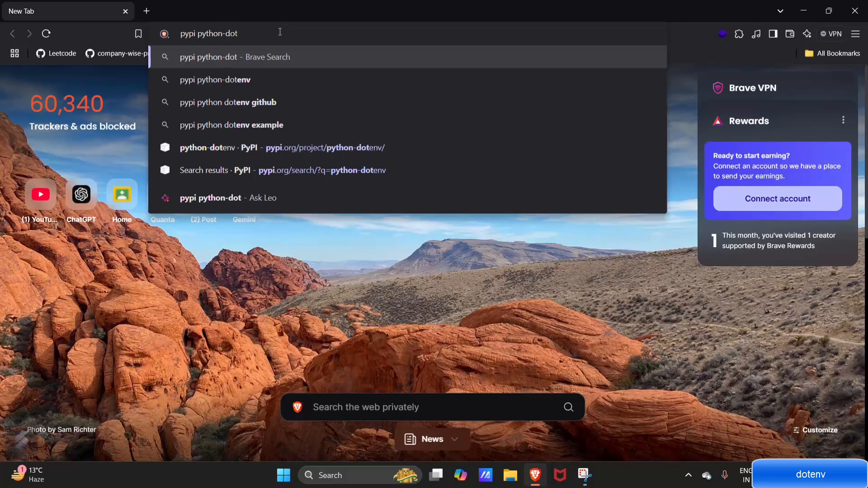
left_click(216, 79)
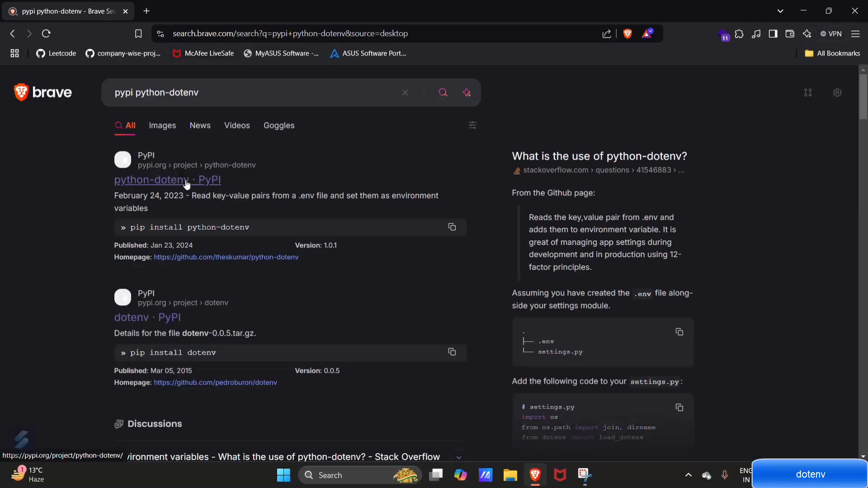
Step: Open the python-dotenv PyPI page and scroll to the Getting Started pip install command
left_click(167, 179)
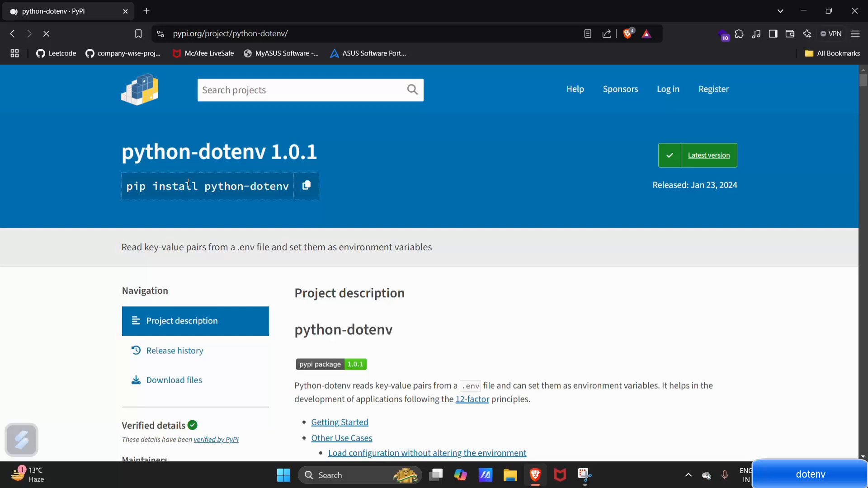
scroll("down", 3)
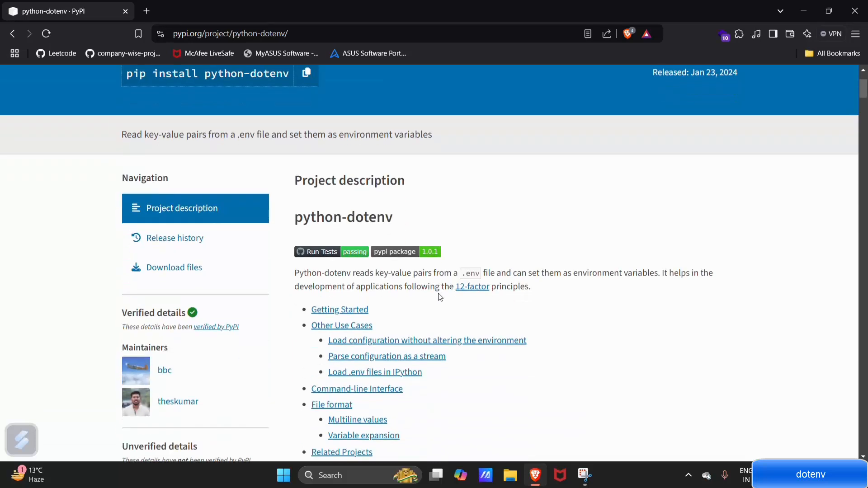
scroll("down", 3)
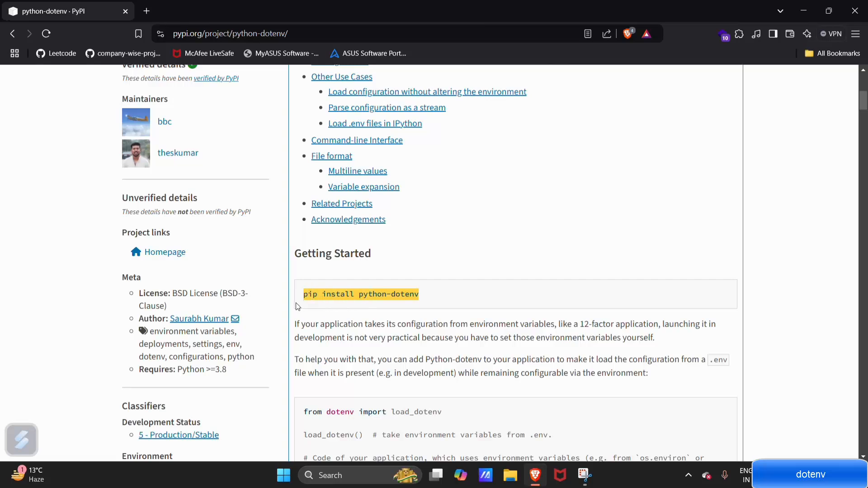
mouse_move(279, 291)
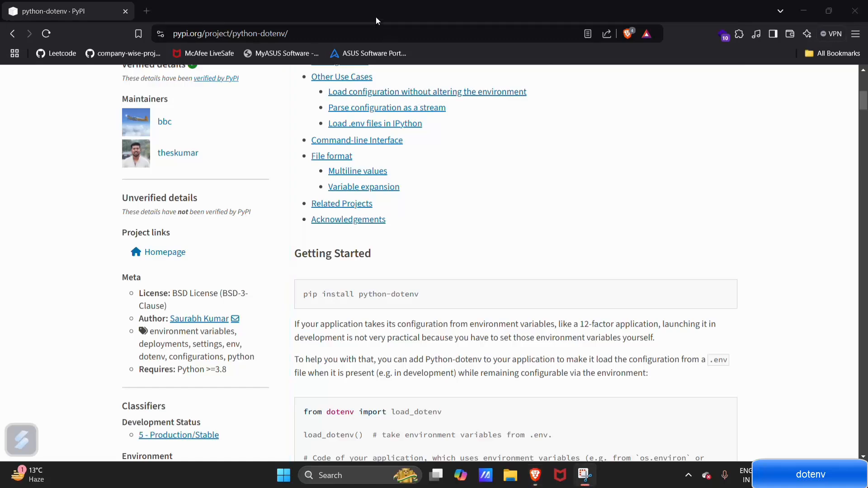
Step: Launch Visual Studio Code from the Start menu, show app.py, and reach the Terminal menu
type("vs")
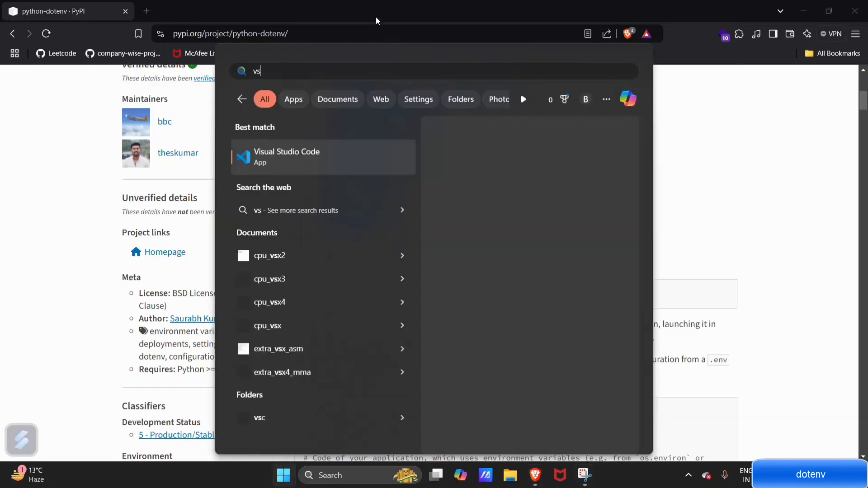
left_click(287, 156)
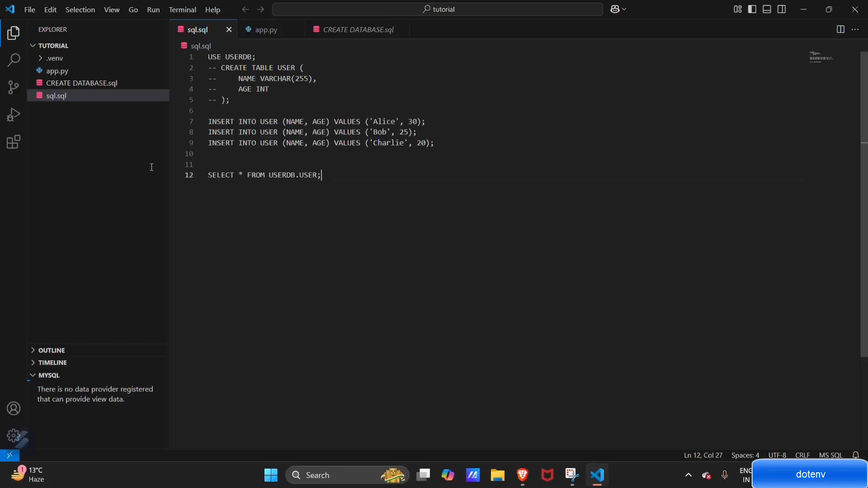
left_click(266, 29)
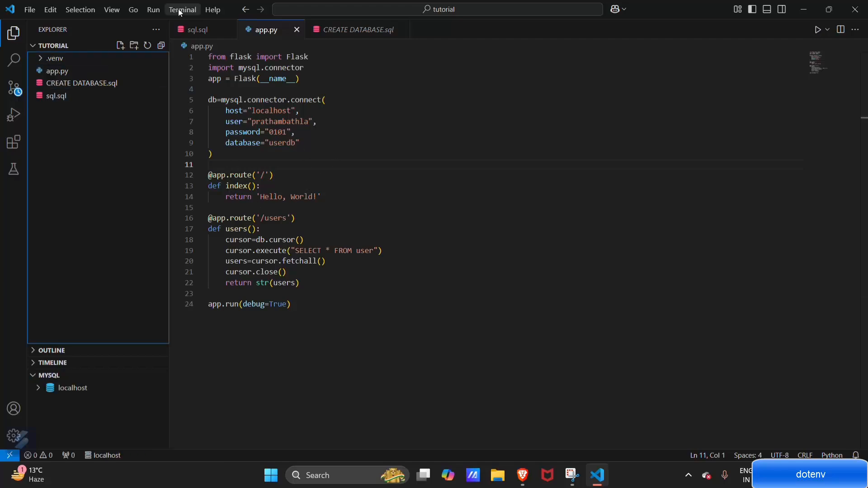
left_click(181, 9)
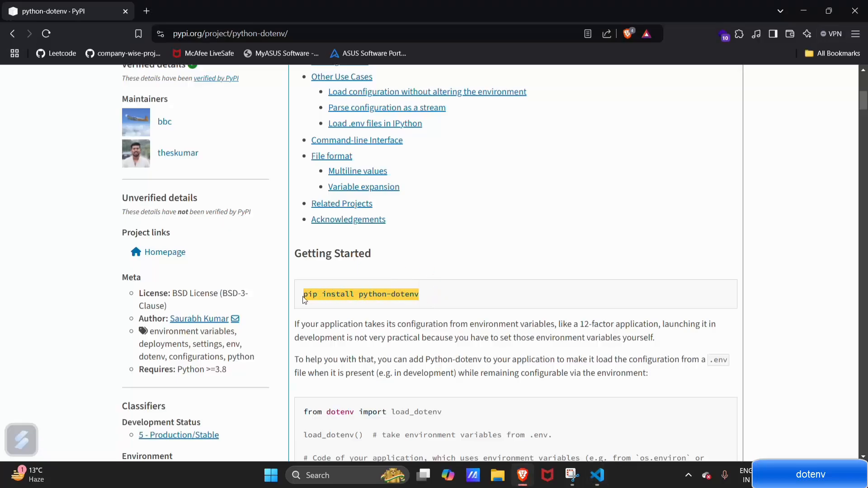
Step: Run 'pip install python-dotenv' in the VS Code terminal
left_click(596, 475)
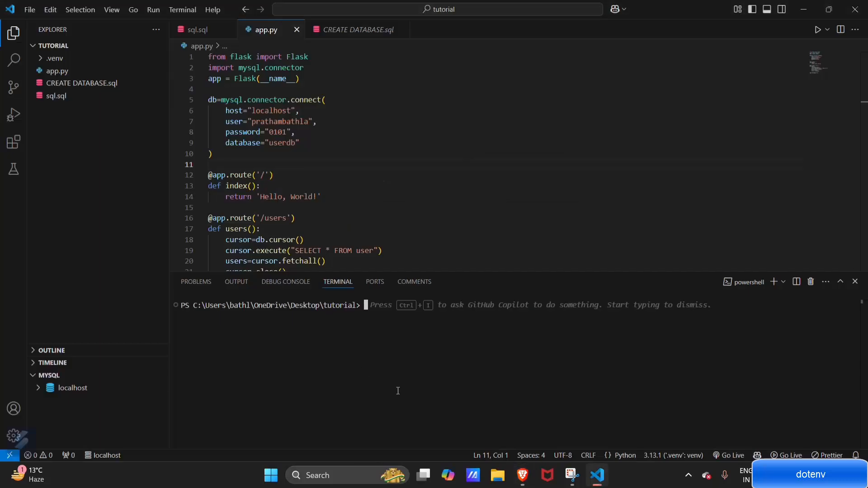
type("pip install python-dotenv")
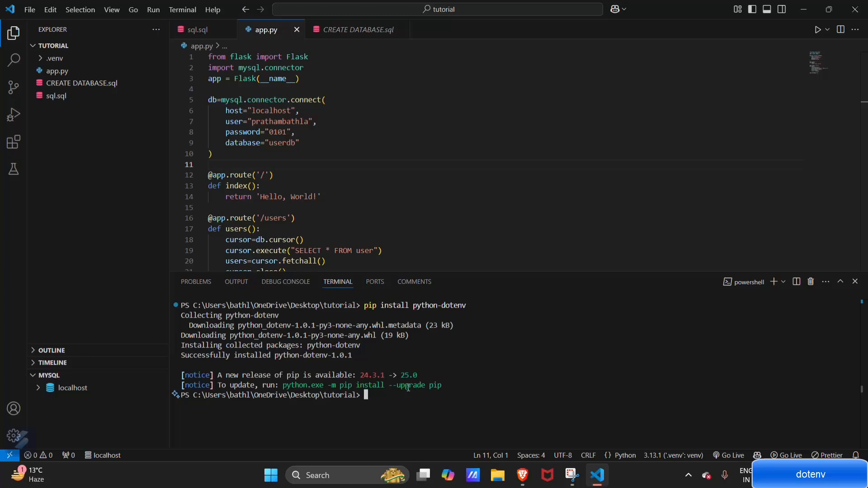
mouse_move(405, 360)
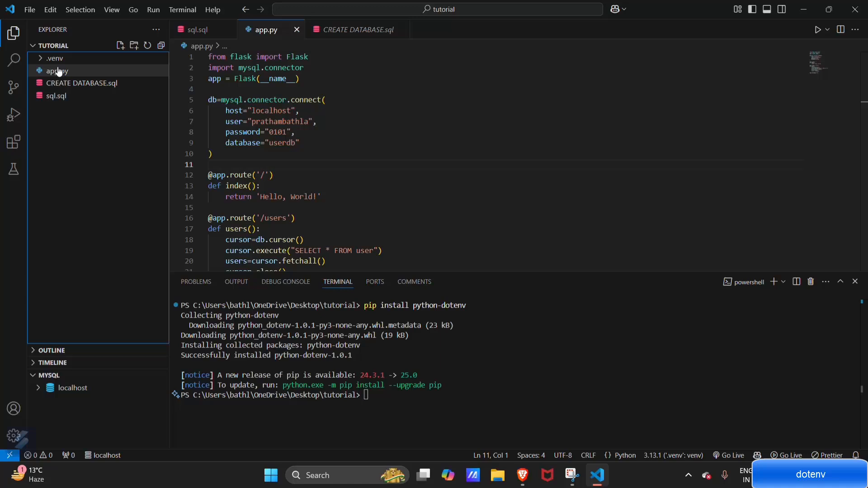
mouse_move(55, 58)
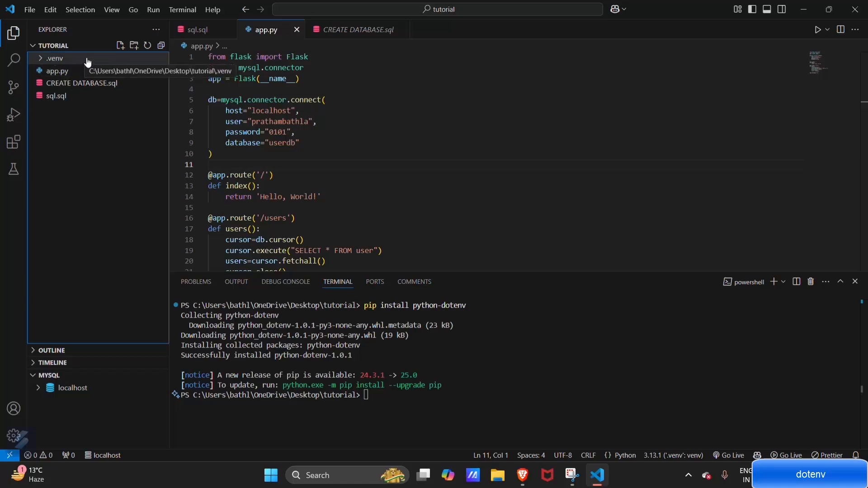
Step: Create an empty '.env' file in the tutorial project and open it
left_click(120, 45)
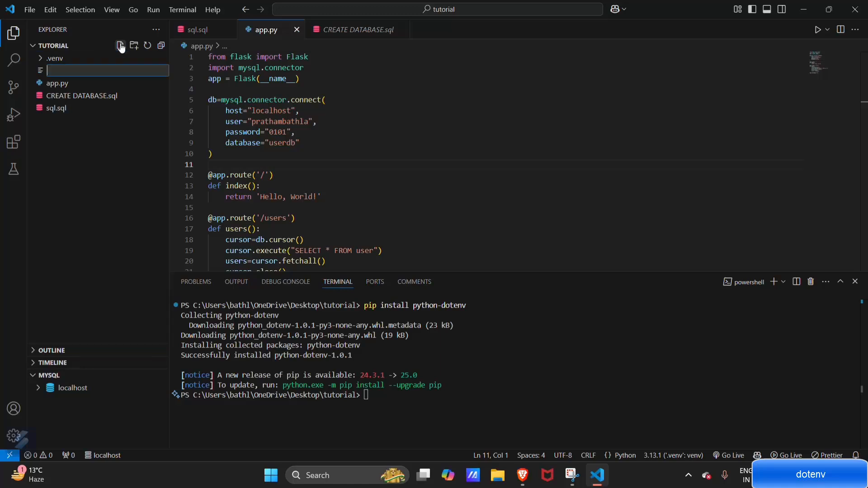
type(".env")
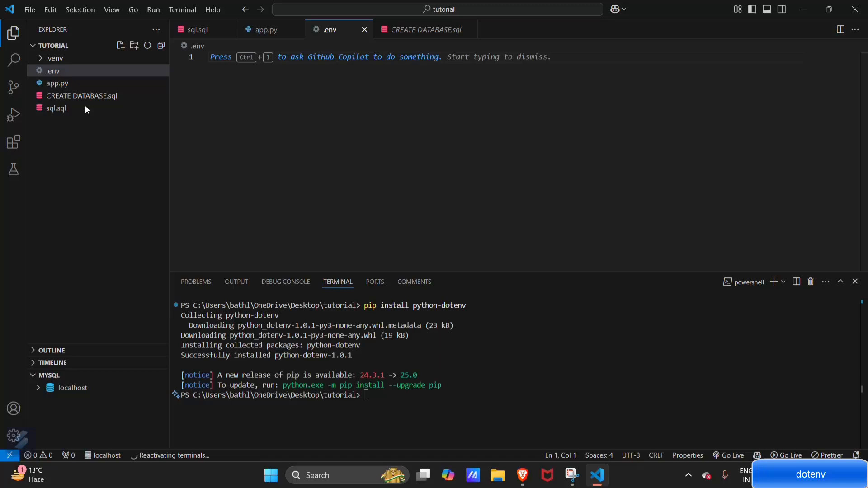
mouse_move(54, 58)
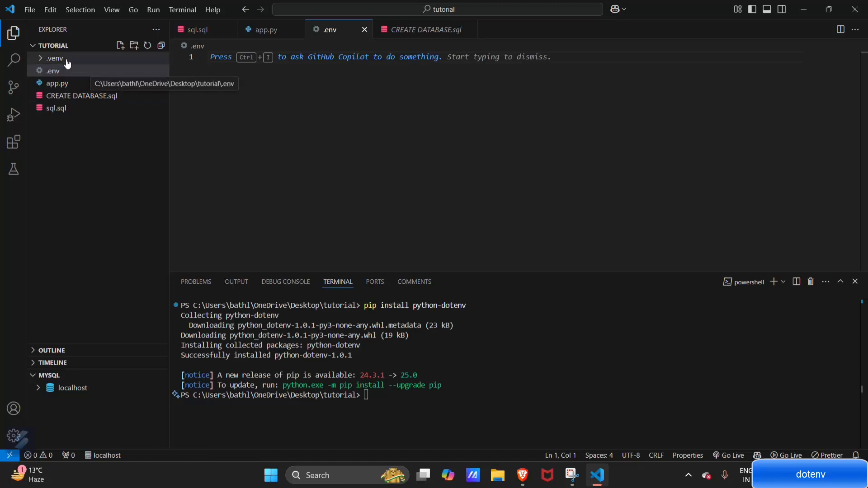
mouse_move(101, 87)
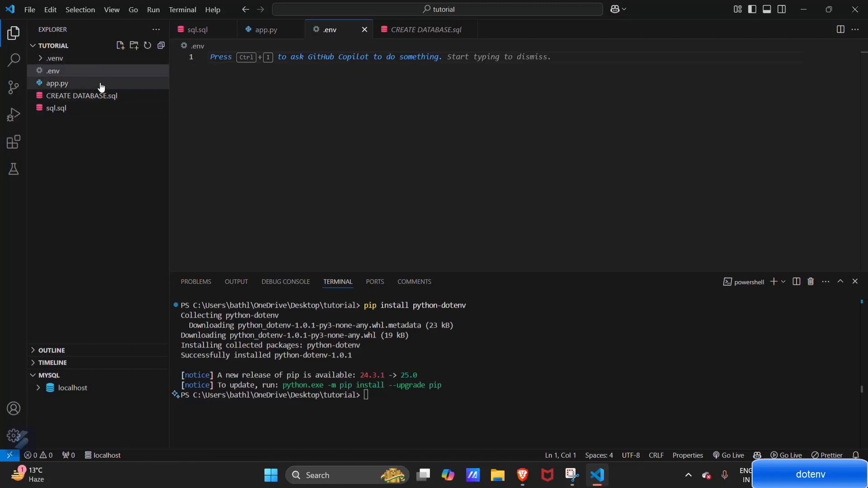
mouse_move(54, 58)
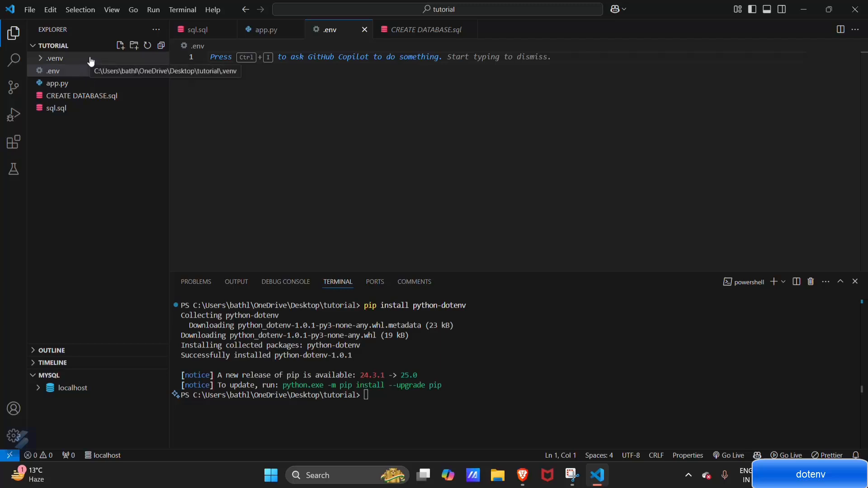
mouse_move(99, 62)
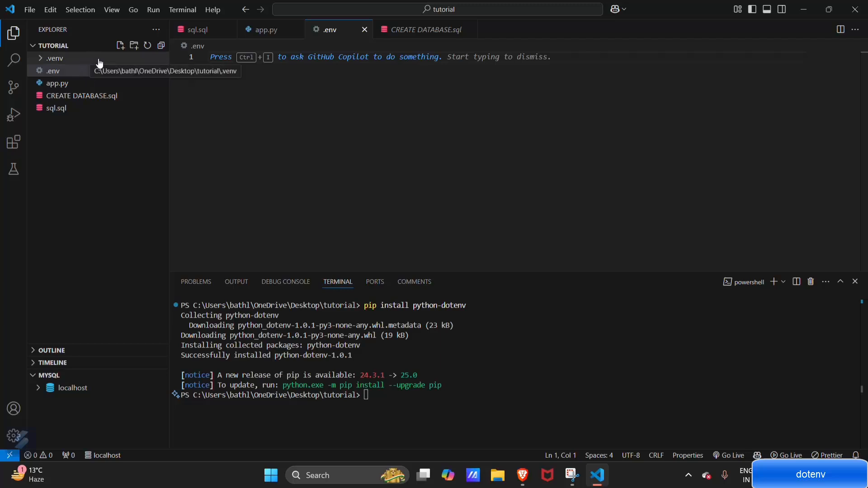
left_click(53, 71)
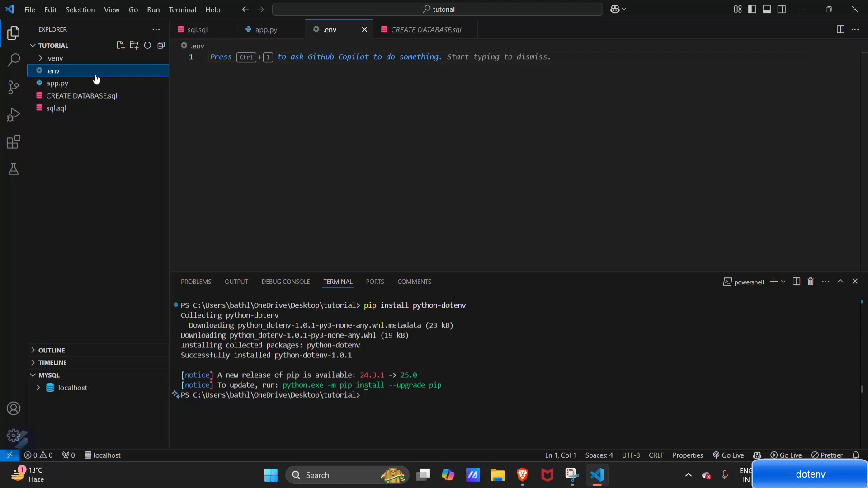
mouse_move(135, 75)
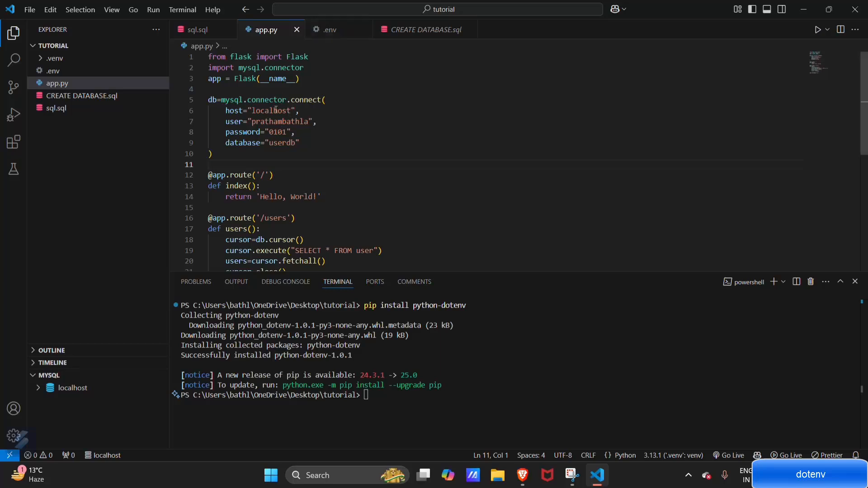
Step: Select the 'localhost' host value in app.py's connect call, then switch back to the browser
double_click(270, 110)
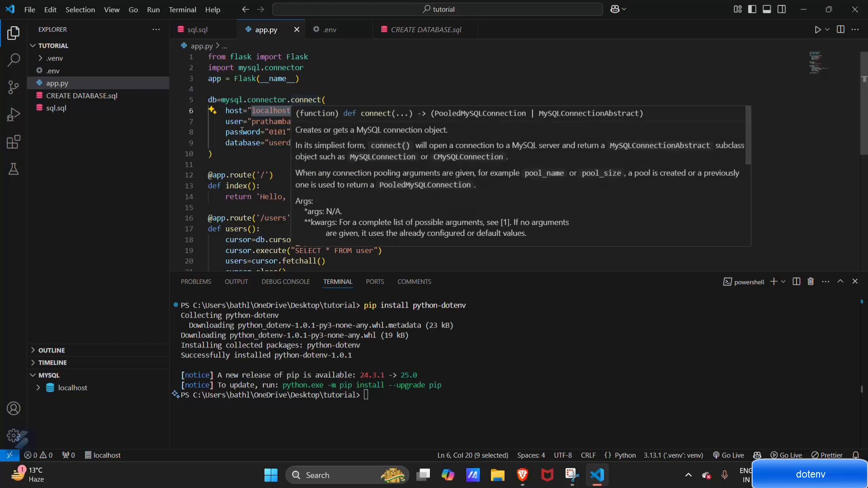
mouse_move(329, 29)
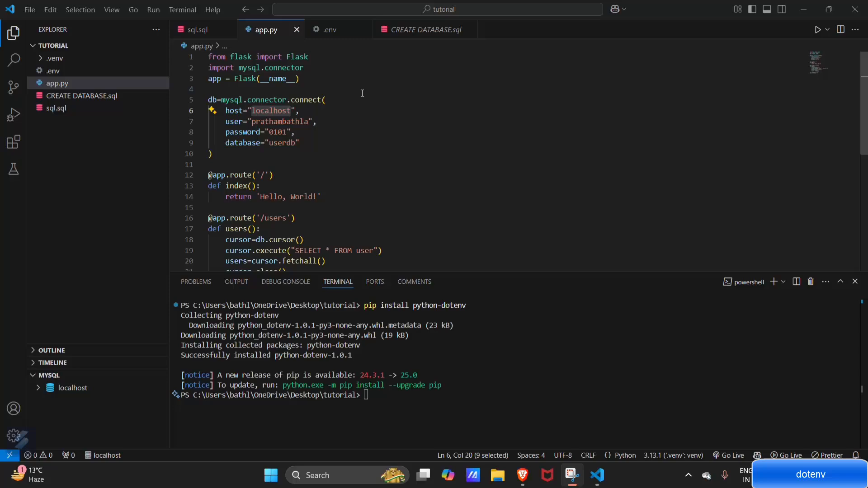
key("alt+tab")
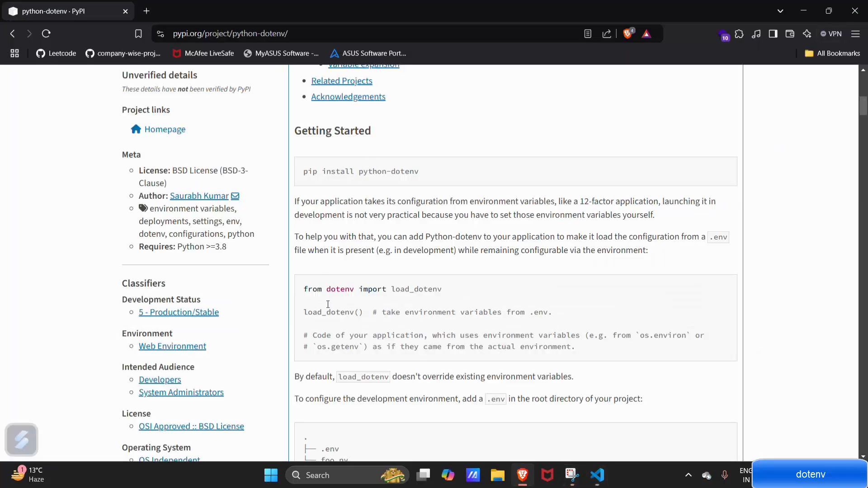
Step: Scroll the python-dotenv page down to the load_dotenv code example
scroll("down", 3)
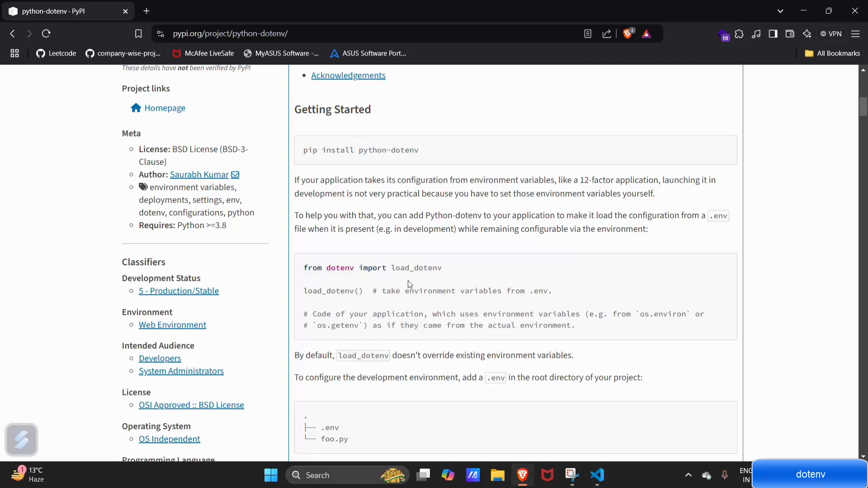
scroll("down", 3)
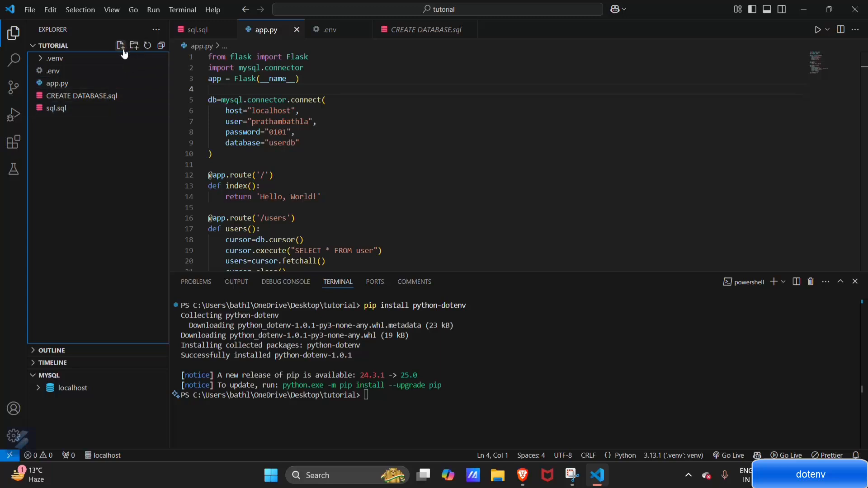
Step: Create a new file named program.py in the project
left_click(120, 45)
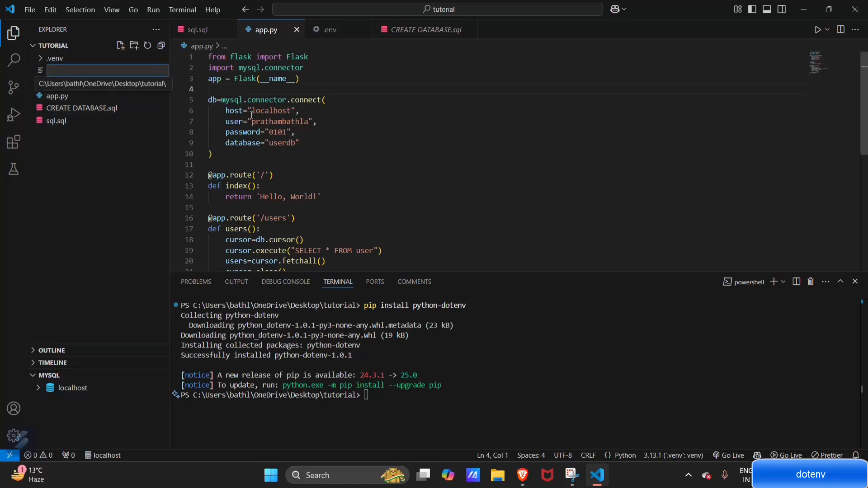
type("program.")
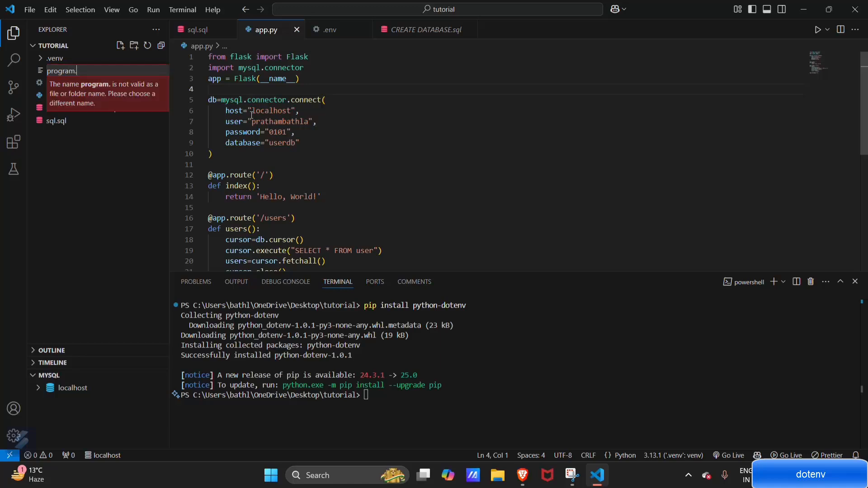
key("Enter")
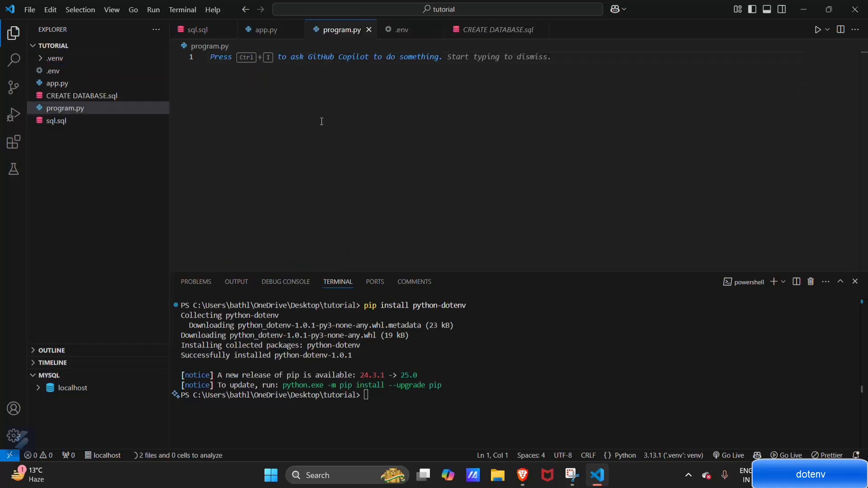
Step: Write 'from dotenv import load_dotenv', 'import os' and a load_dotenv() call in program.py
type("from dotenv import load_dotenv")
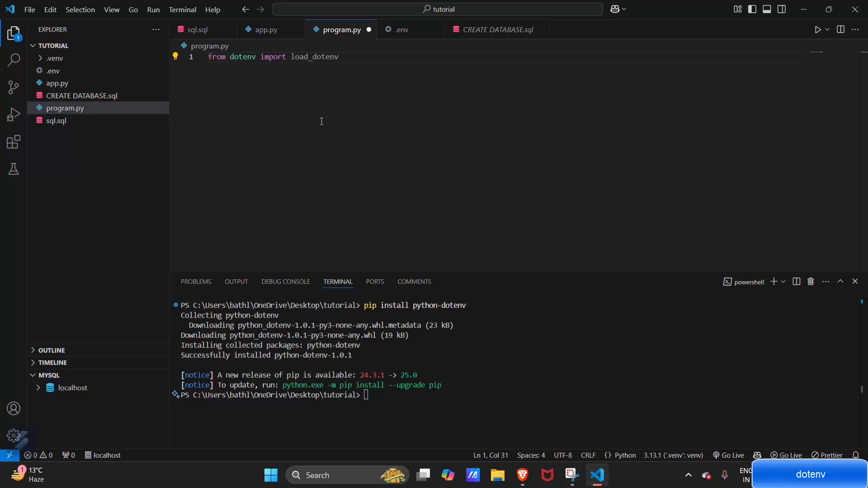
key("Enter")
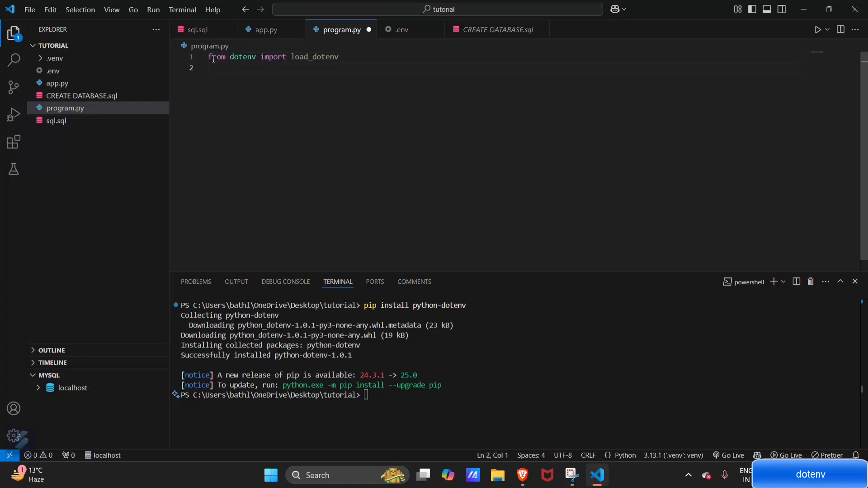
type("import os")
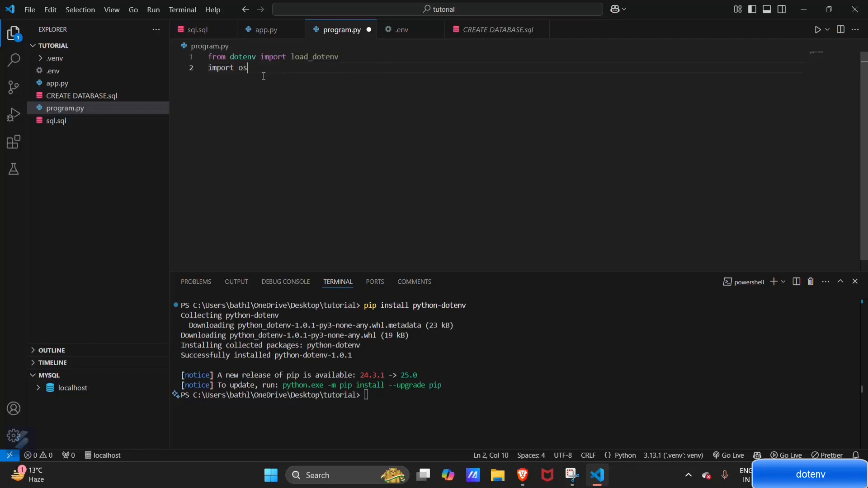
key("enter")
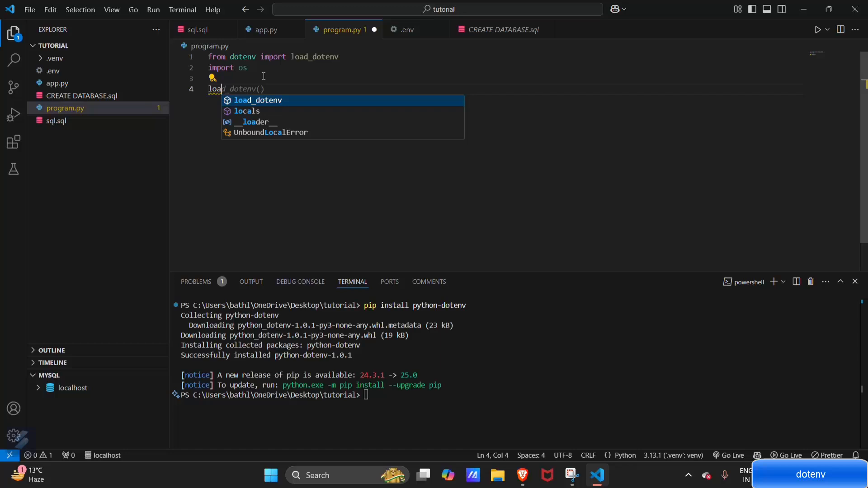
key("Tab")
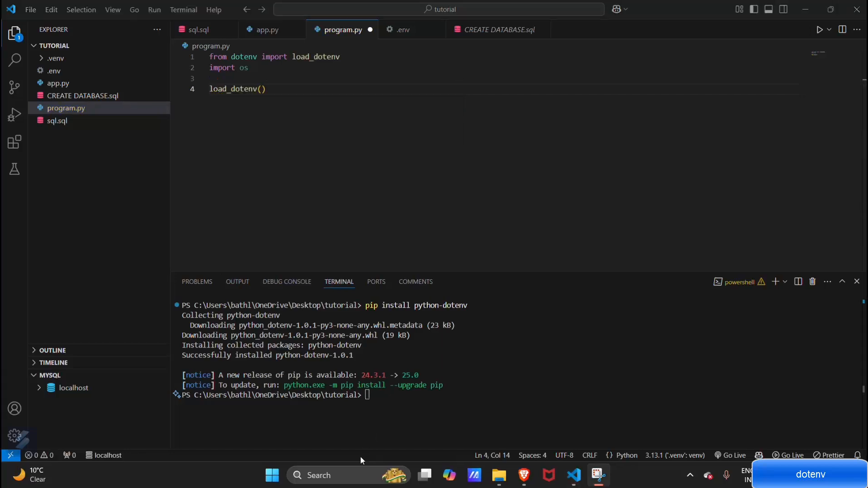
key("alt+tab")
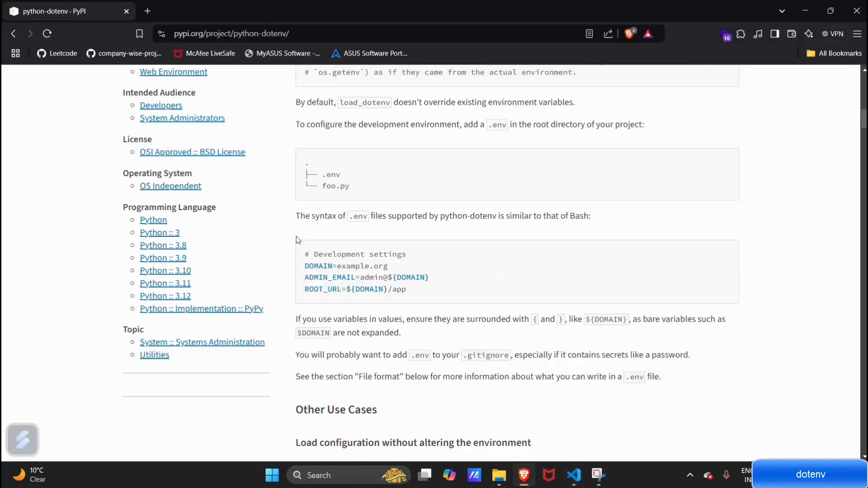
Step: Scroll to the dotenv_values example on PyPI, select the function name, and return to program.py
scroll("down", 3)
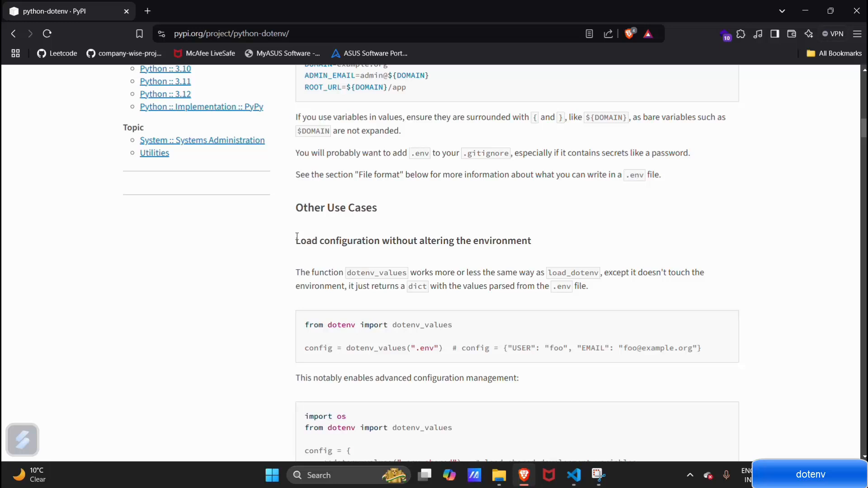
scroll("down", 3)
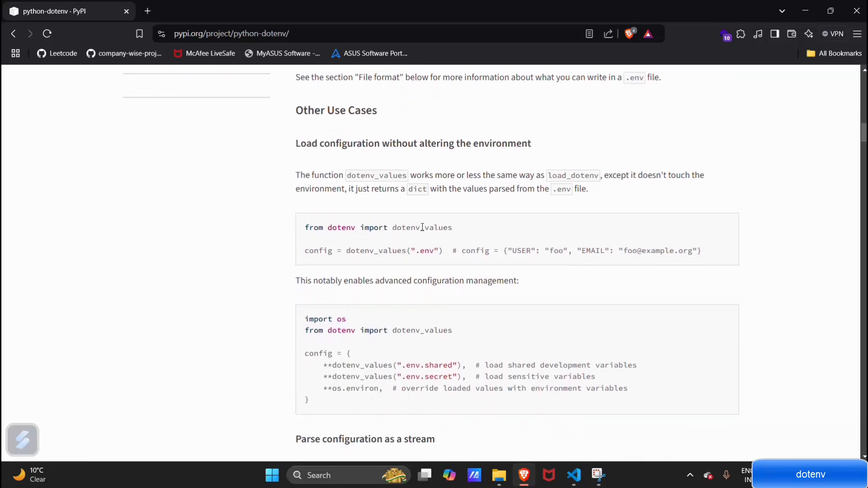
double_click(421, 227)
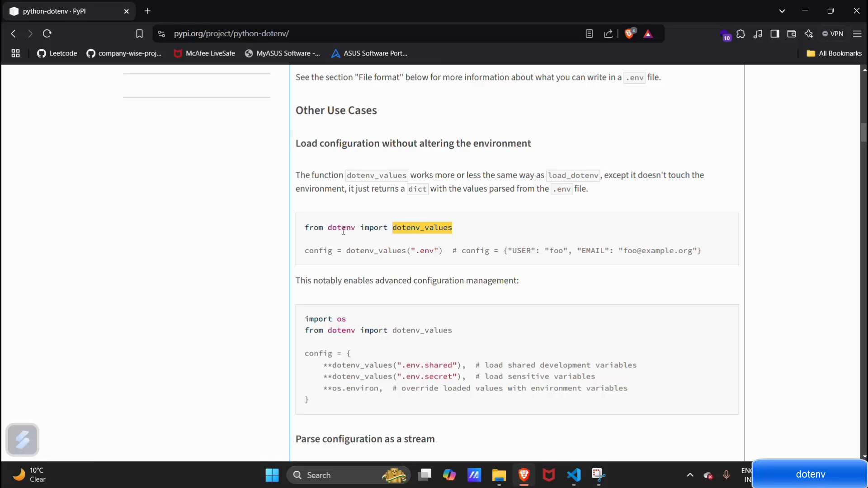
left_click(573, 474)
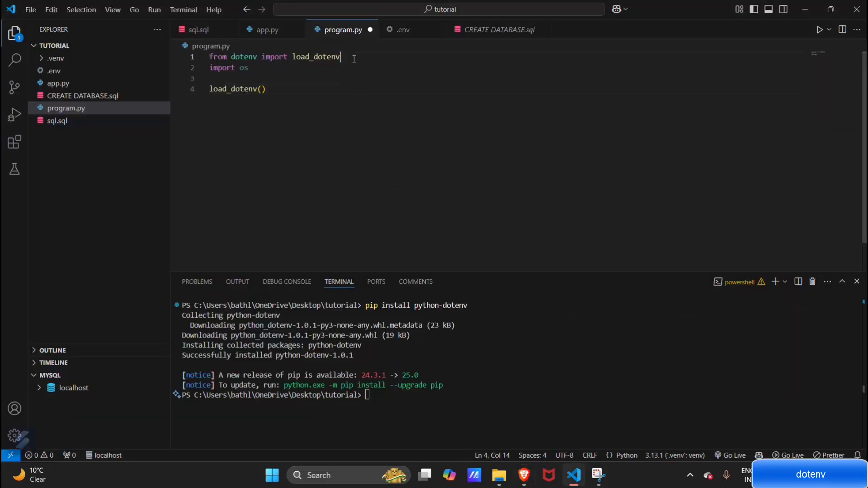
Step: Extend the first import to 'from dotenv import load_dotenv,dotenv_values'
type(",")
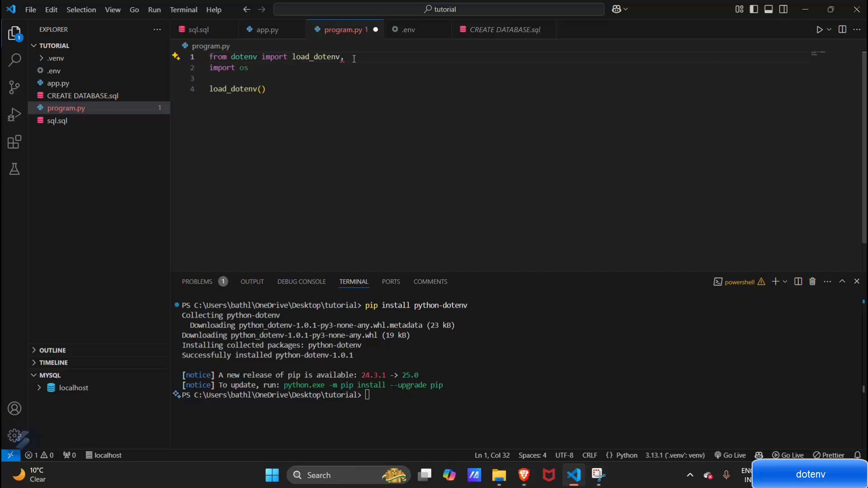
type("dotenv_values")
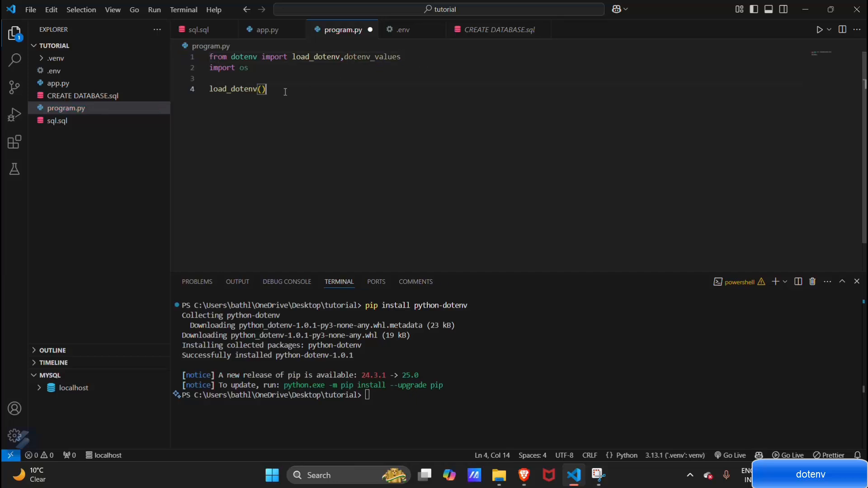
Step: Add a print(os.getenv('API_KEY')) line reading the key from the environment
type("print(os.getenv('API_KEY'))")
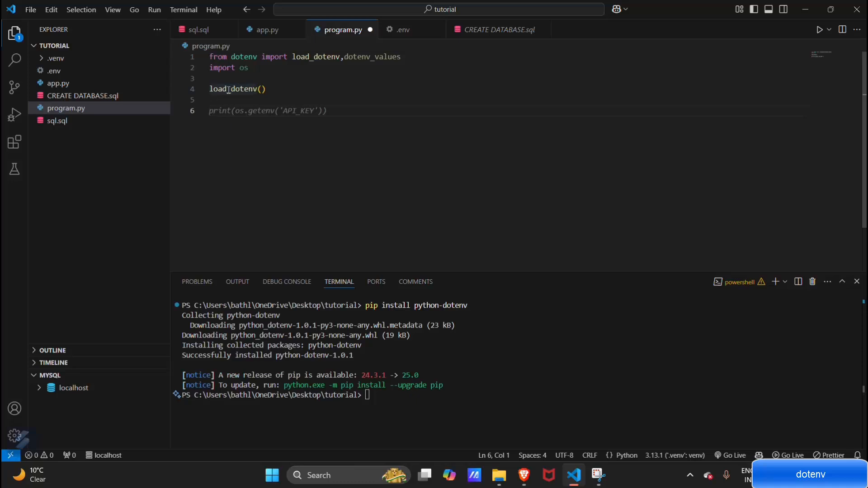
type("os.")
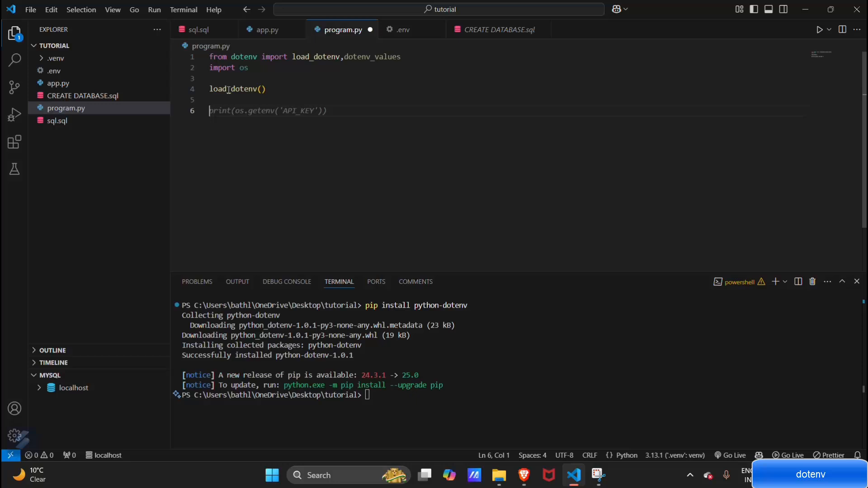
type("os.environ['")
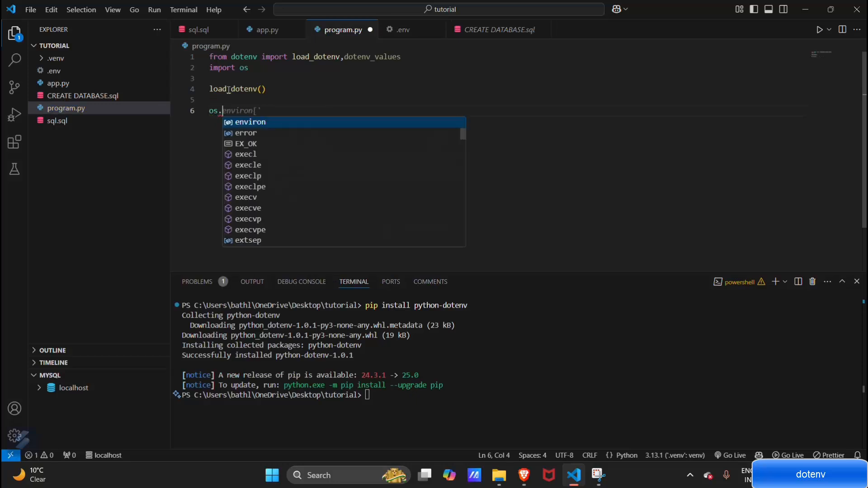
type("getenv('API_KEY'")
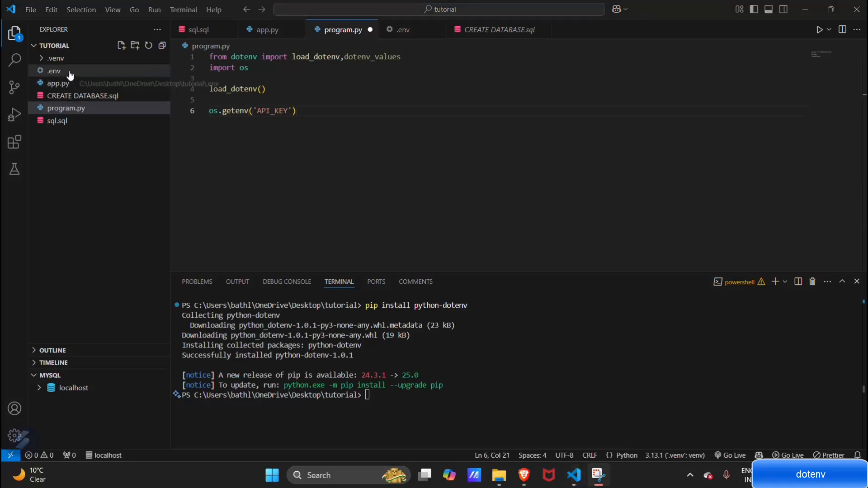
left_click(53, 70)
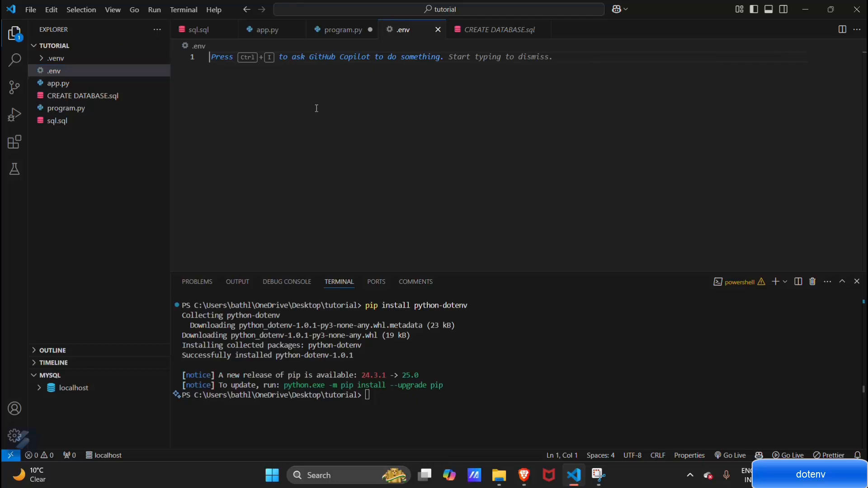
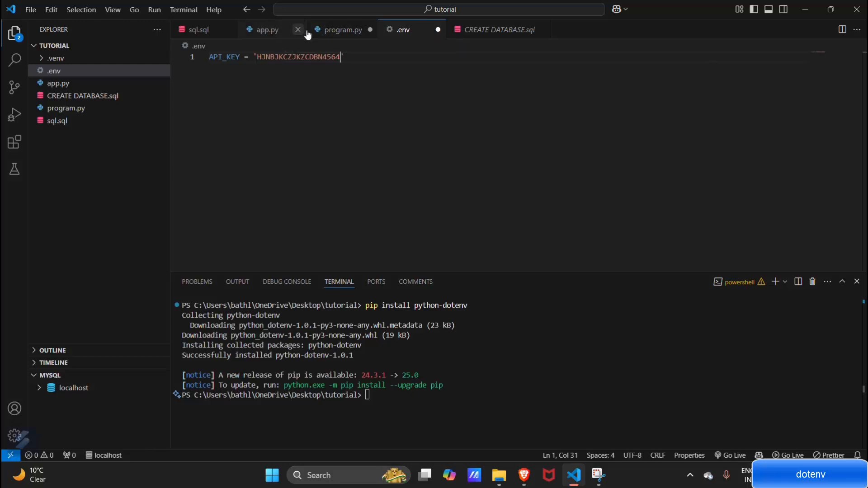
left_click(342, 29)
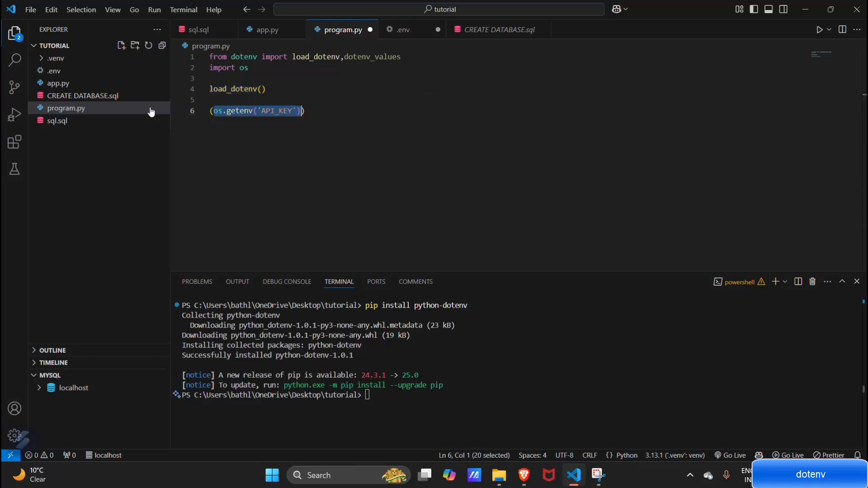
Step: Wrap os.getenv('API_KEY') on line 6 in print and run program.py, which outputs None
left_click(222, 110)
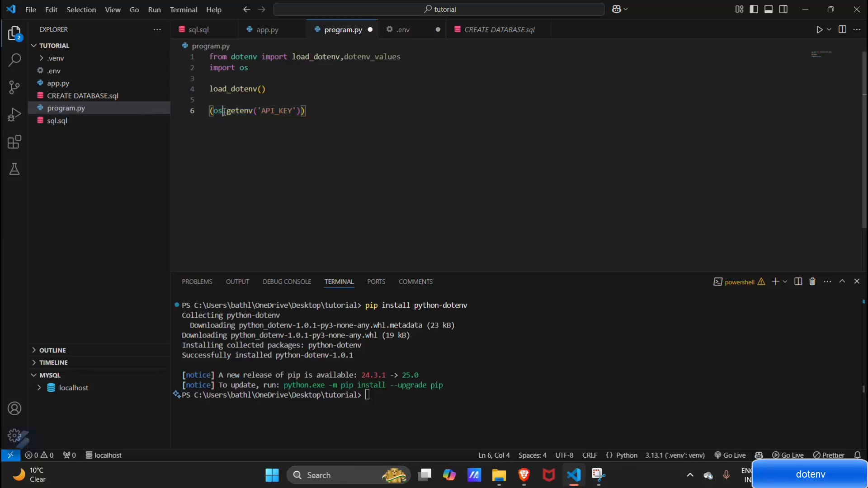
left_click(211, 110)
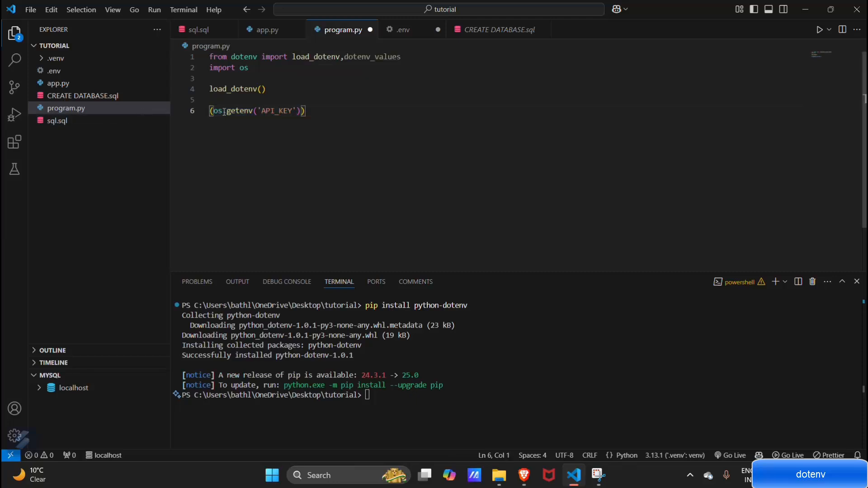
type("PRINT")
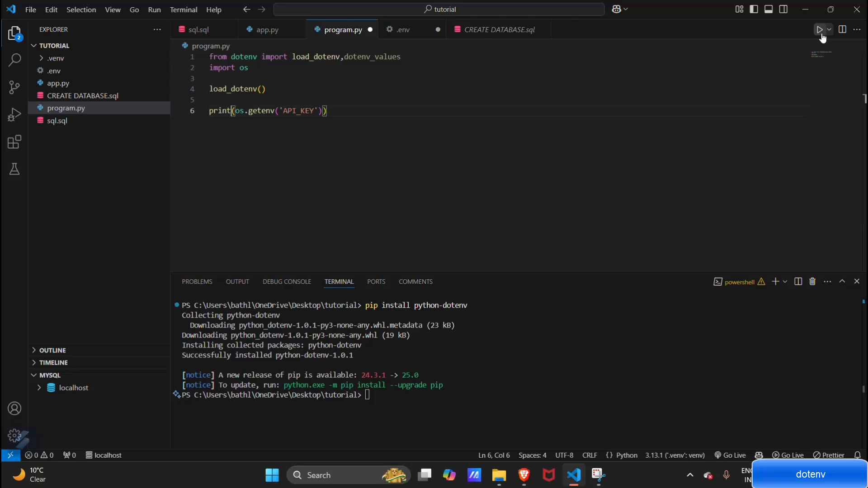
left_click(819, 29)
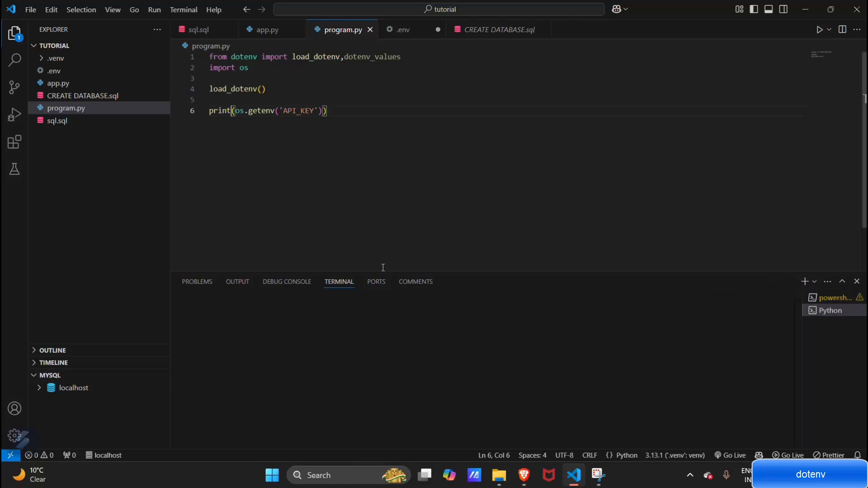
left_click(820, 29)
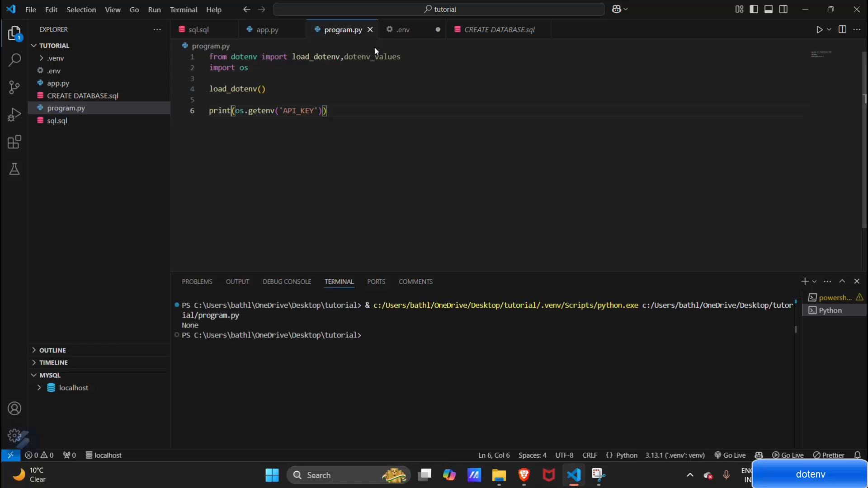
mouse_move(602, 287)
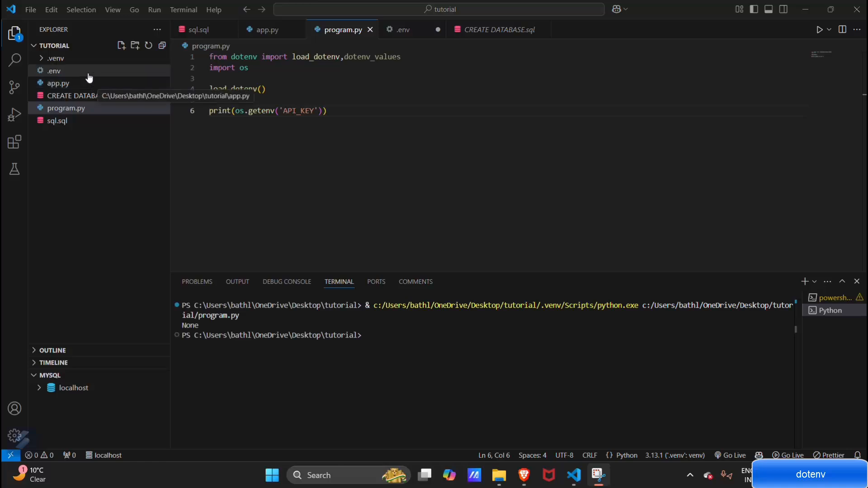
Step: Save the .env file and return to program.py so the next run prints the key
left_click(54, 70)
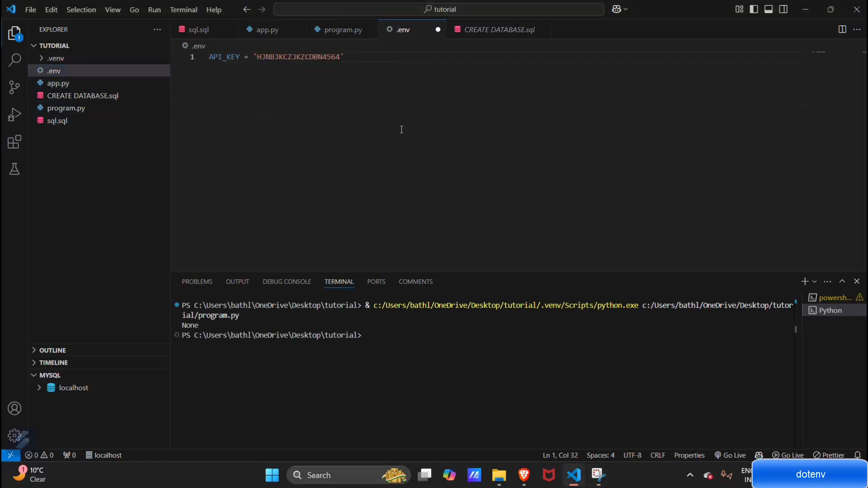
key("ctrl+s")
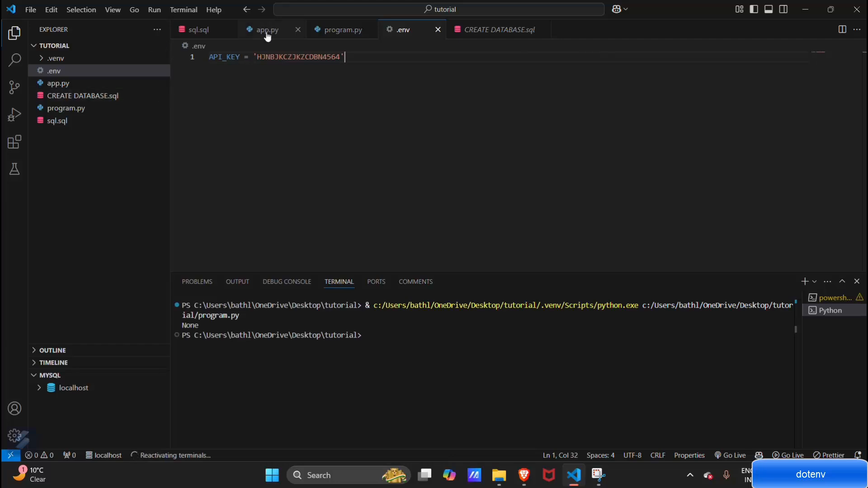
left_click(342, 29)
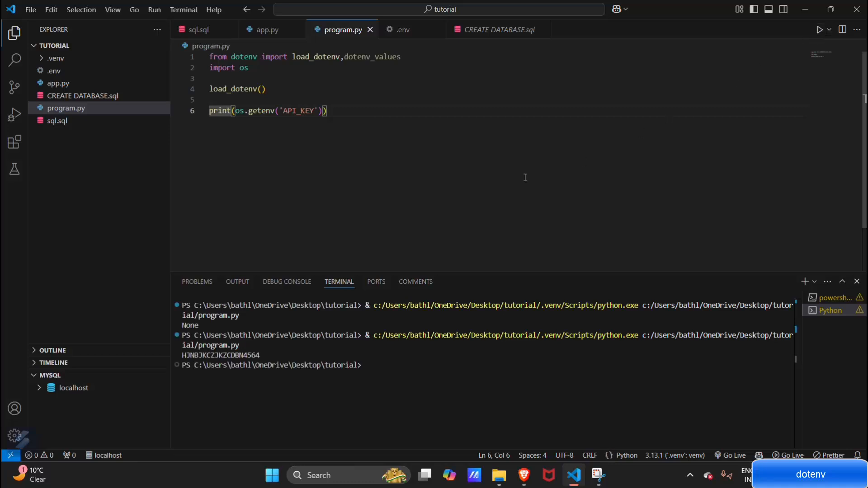
mouse_move(256, 343)
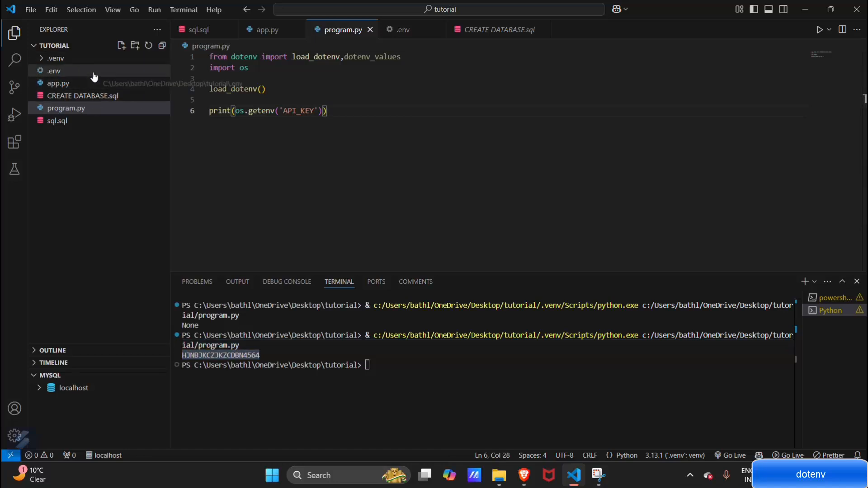
Step: Add a blank line below the API_KEY entry in .env and return to program.py
left_click(53, 71)
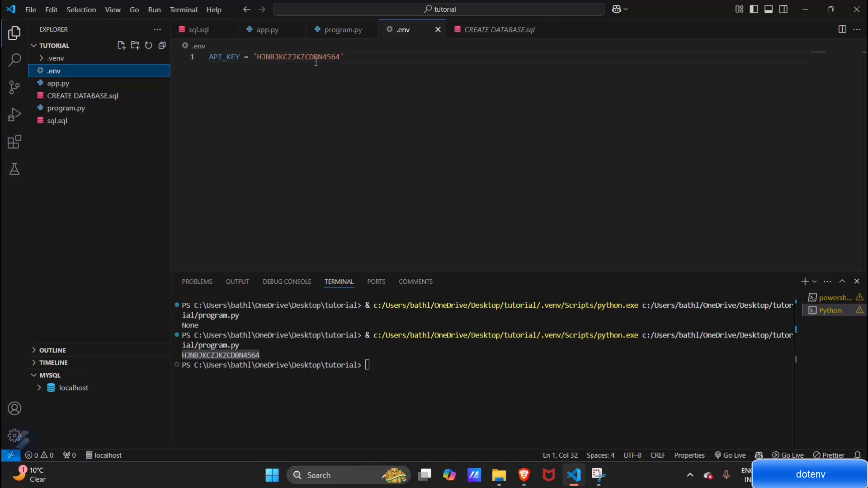
key("enter")
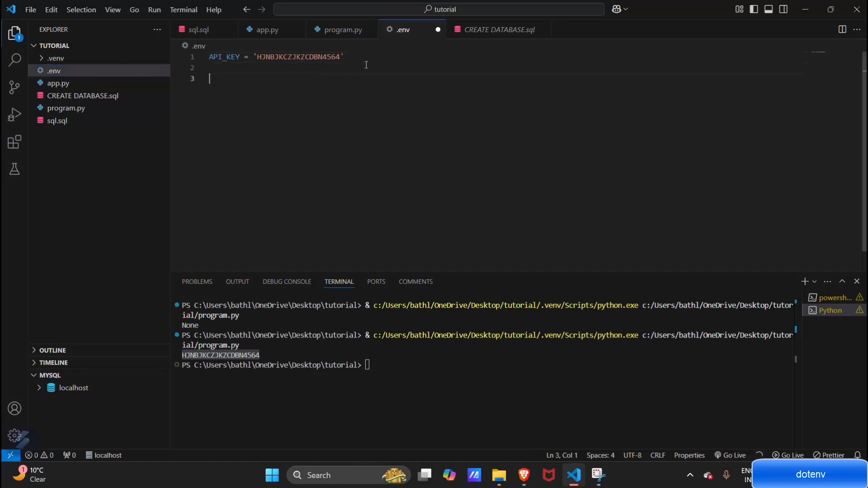
mouse_move(266, 29)
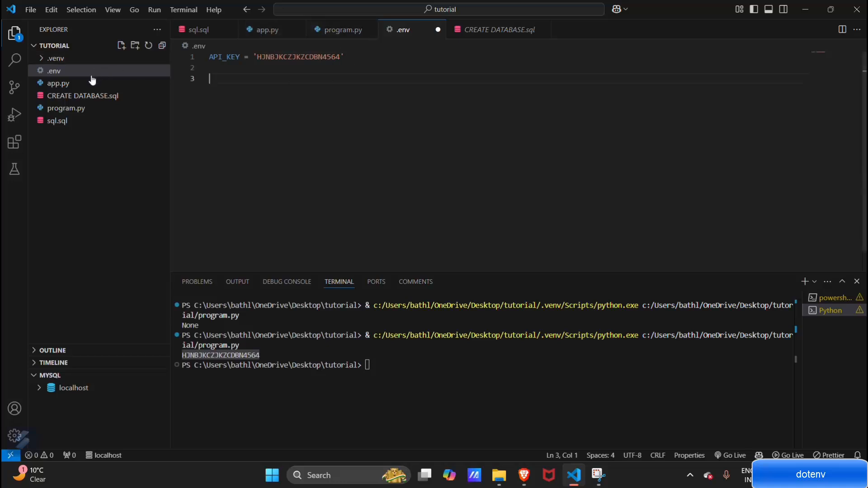
left_click(66, 107)
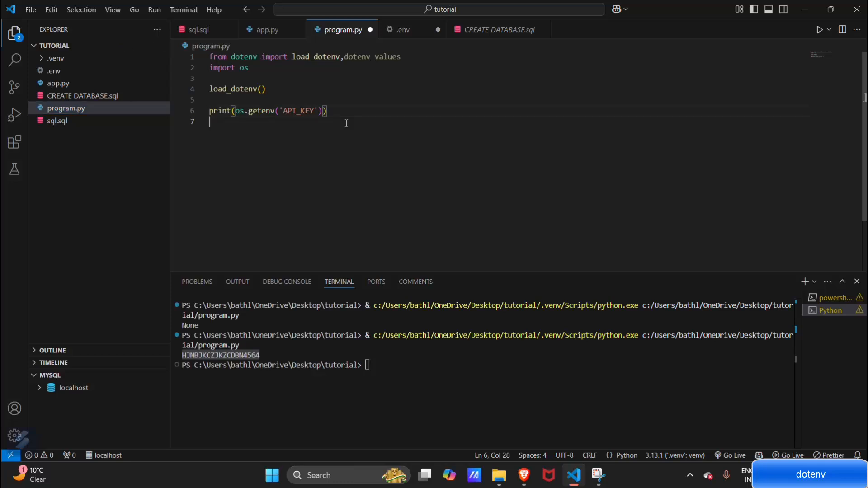
Step: Add a new line print(dotenv_values('.env')) below the getenv print and run program.py
key("Enter")
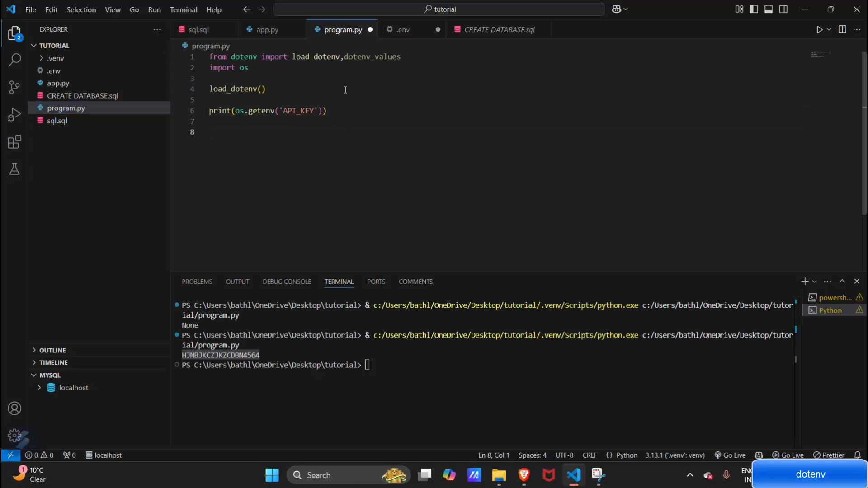
type("print(dotenv_values())")
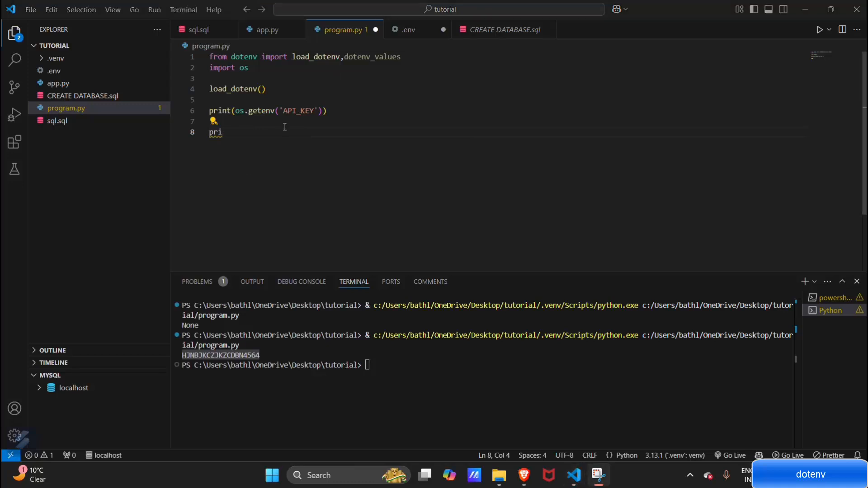
type("nt(dotenv_values())")
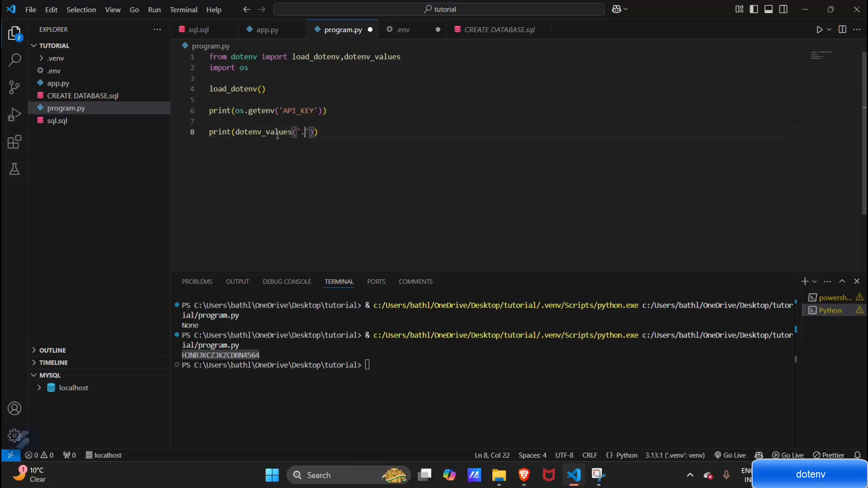
type(".env")
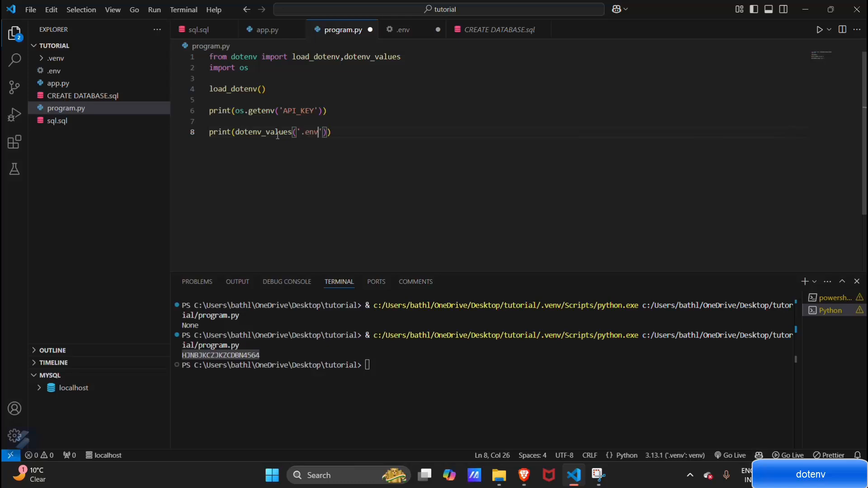
left_click(268, 88)
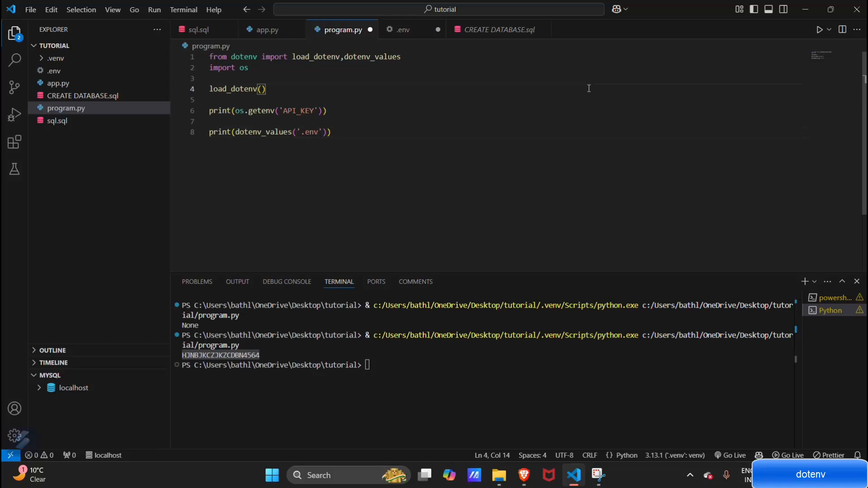
left_click(819, 29)
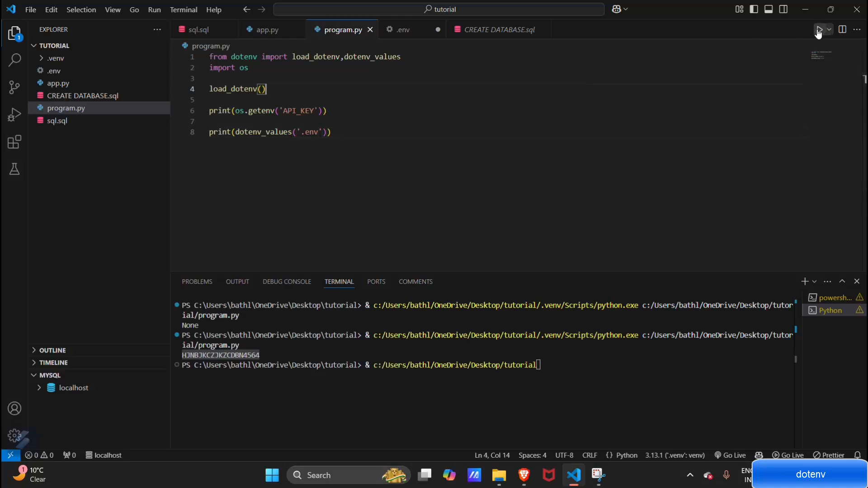
Step: Rerun program.py, highlight the OrderedDict output line in the terminal, then switch to app.py
left_click(820, 29)
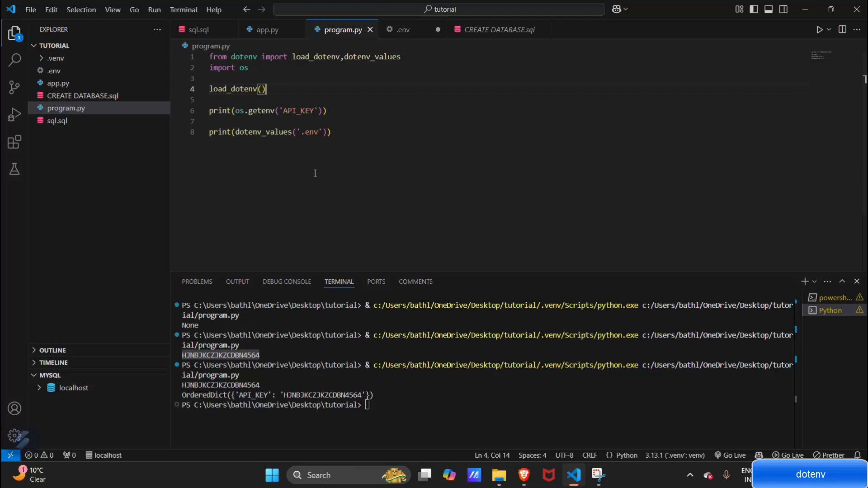
mouse_move(384, 380)
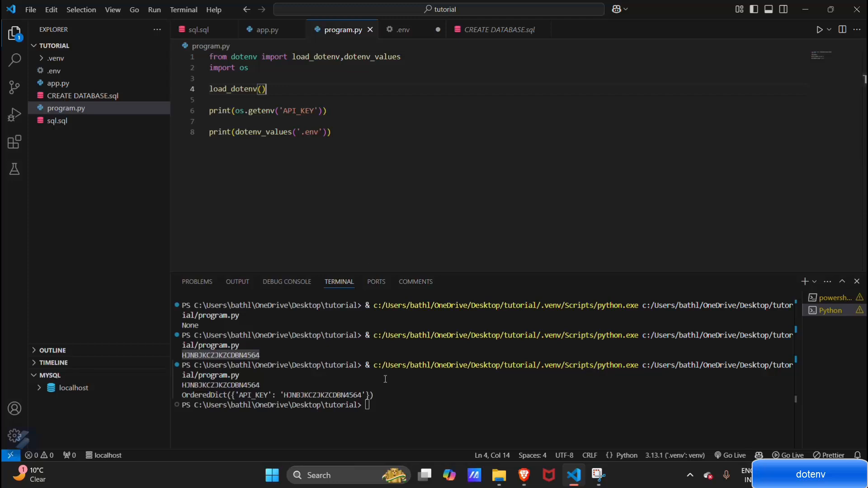
double_click(195, 395)
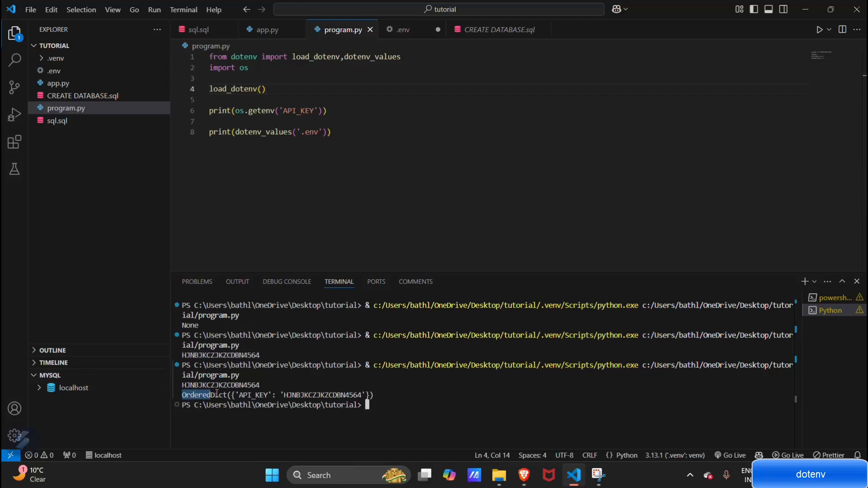
left_click_drag(182, 395, 365, 395)
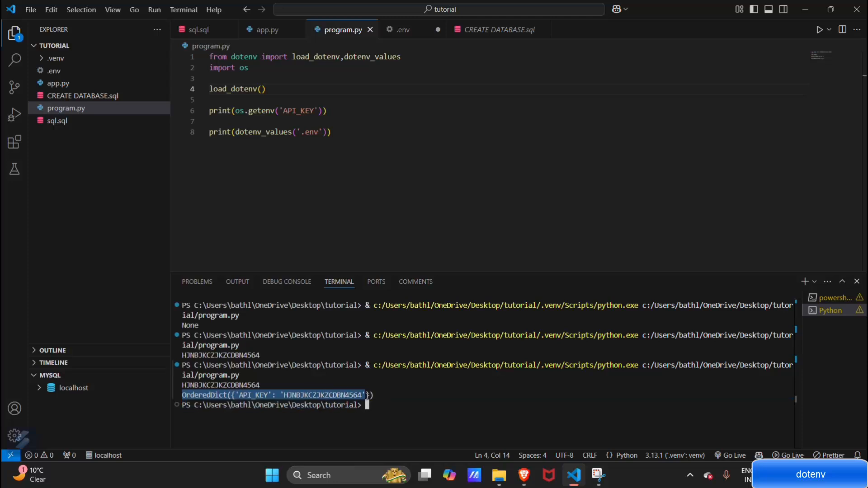
left_click(267, 29)
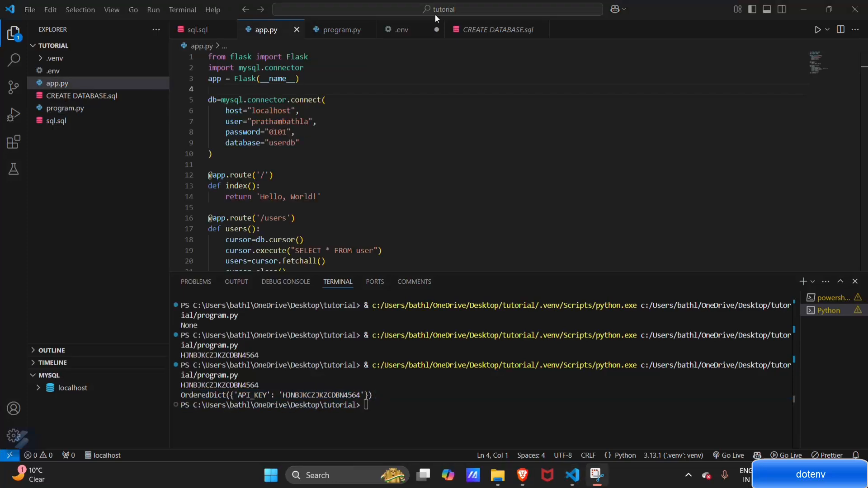
mouse_move(456, 18)
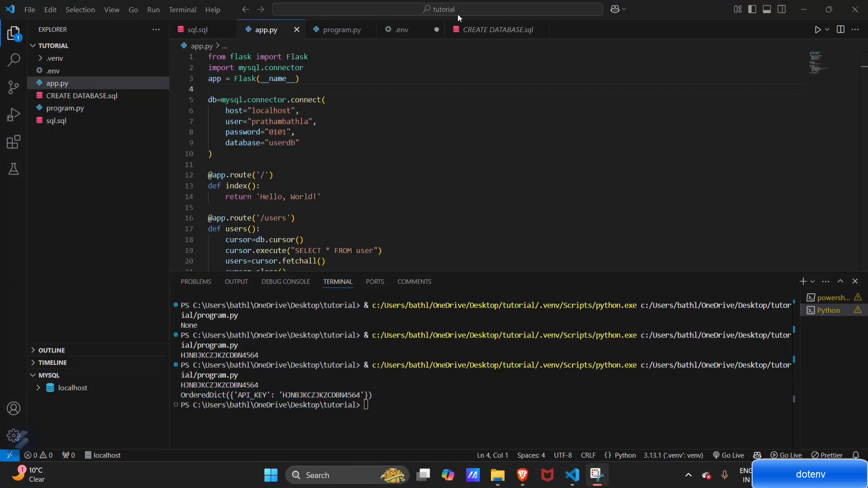